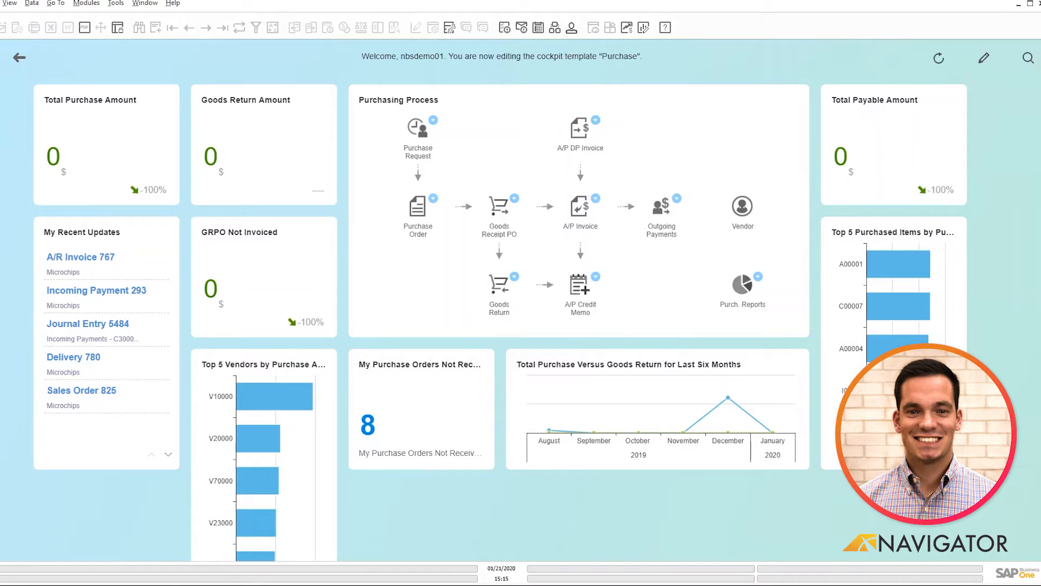
pyautogui.moveTo(474, 262)
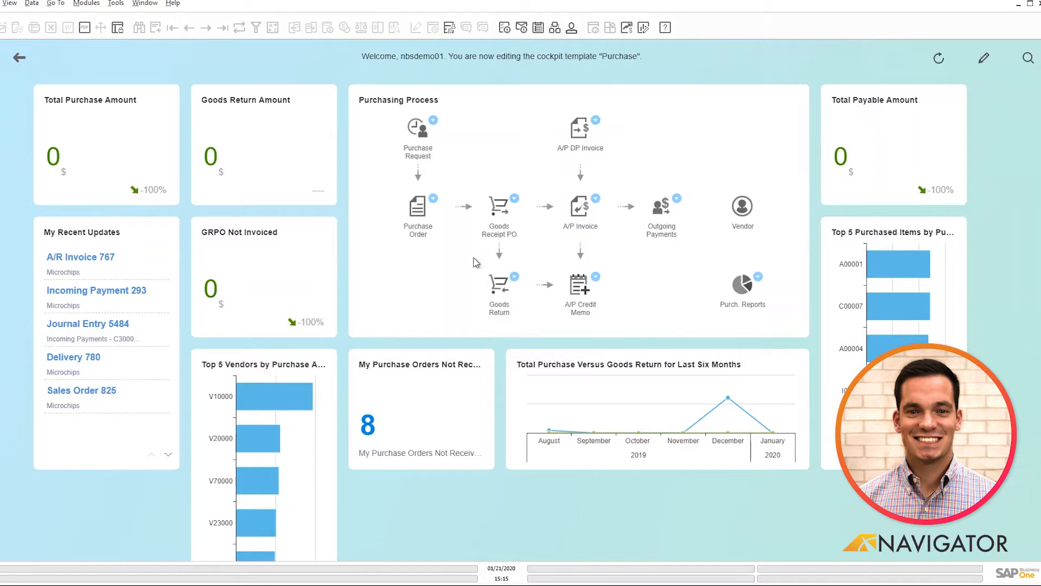
pyautogui.moveTo(517, 193)
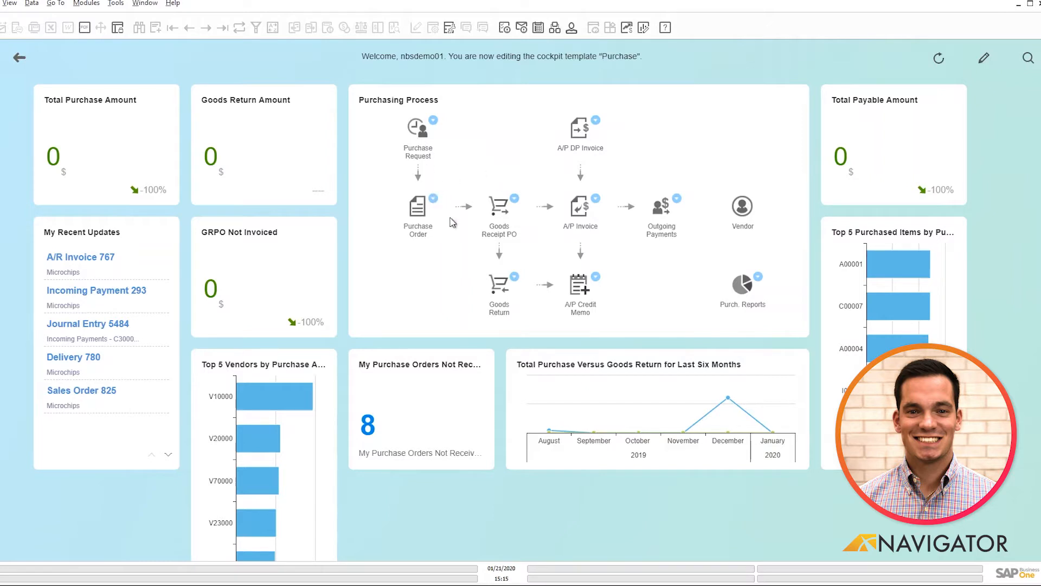
pyautogui.moveTo(434, 126)
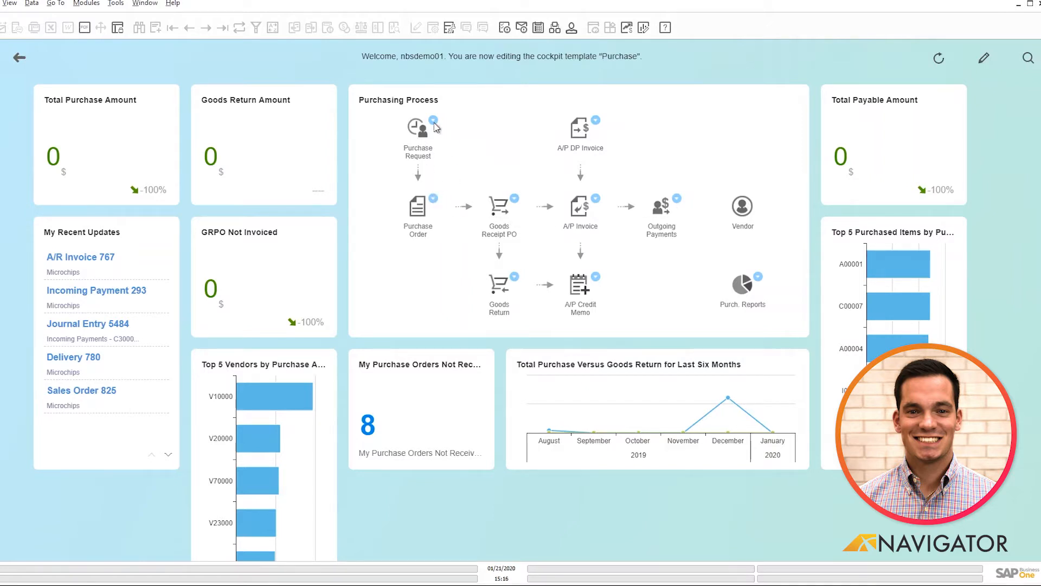
pyautogui.click(434, 121)
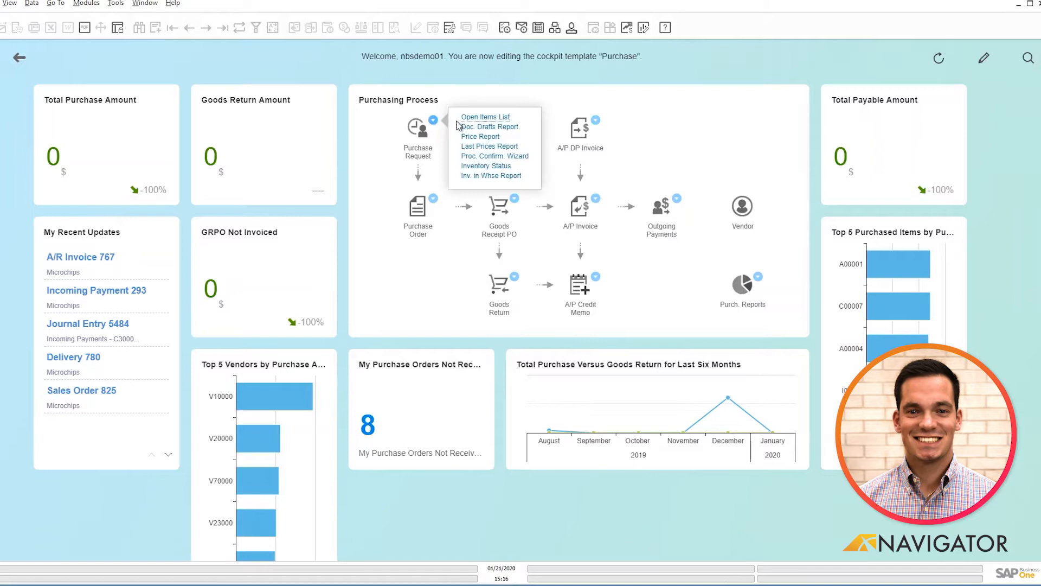
pyautogui.moveTo(484, 166)
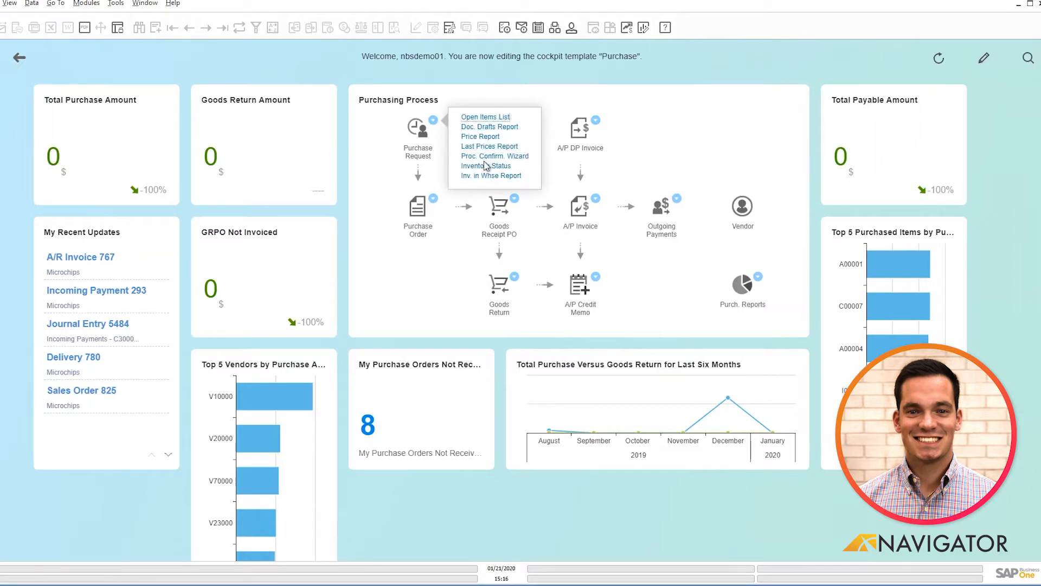
pyautogui.moveTo(482, 139)
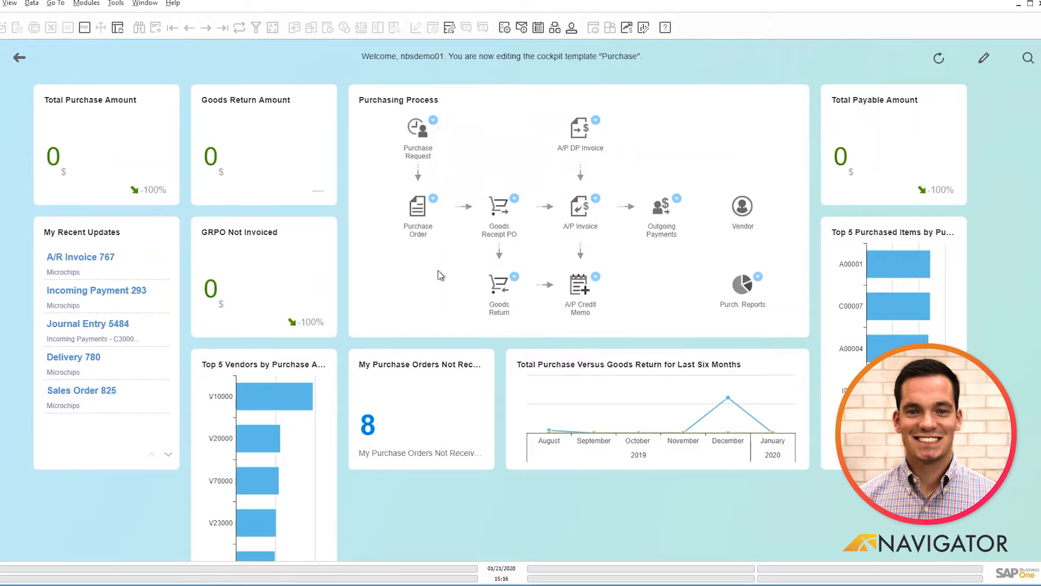
pyautogui.moveTo(316, 409)
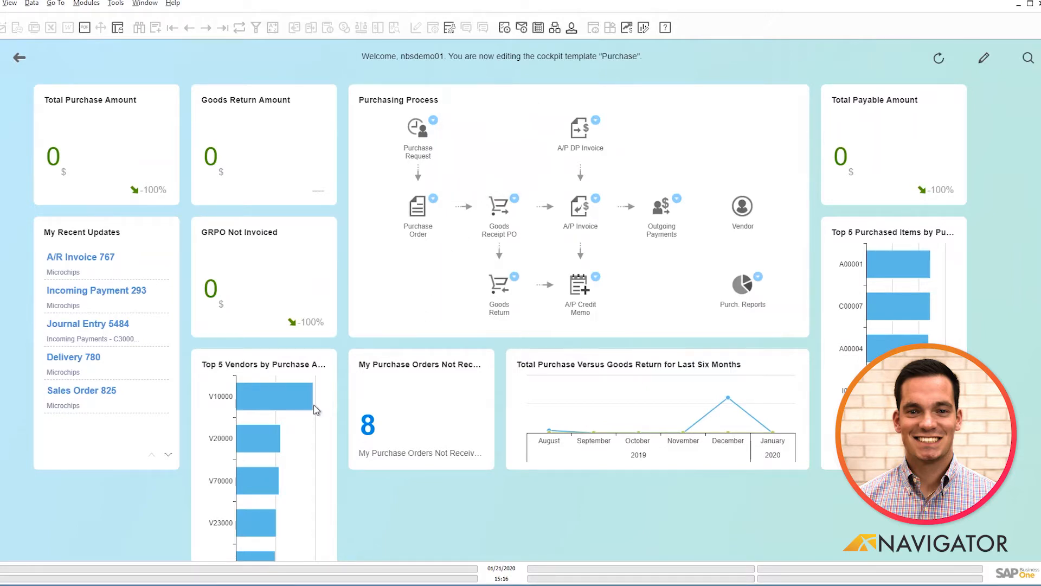
pyautogui.moveTo(276, 393)
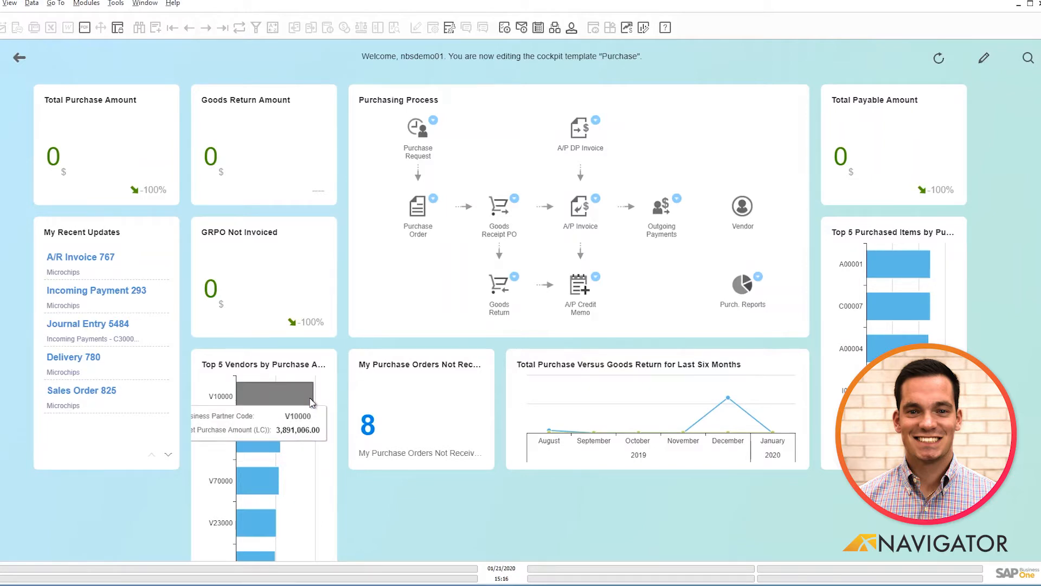
pyautogui.moveTo(309, 400)
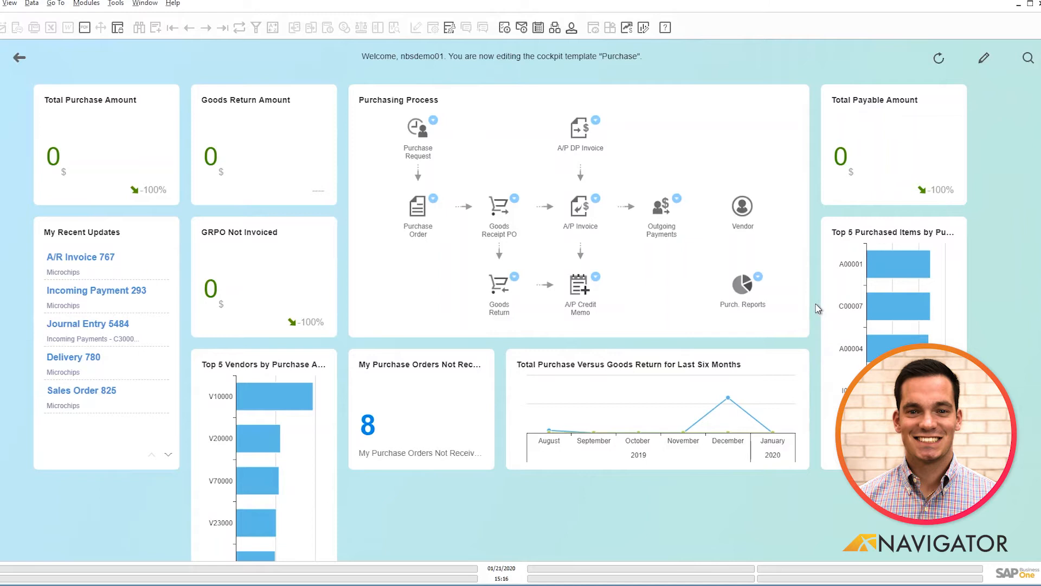
pyautogui.moveTo(900, 265)
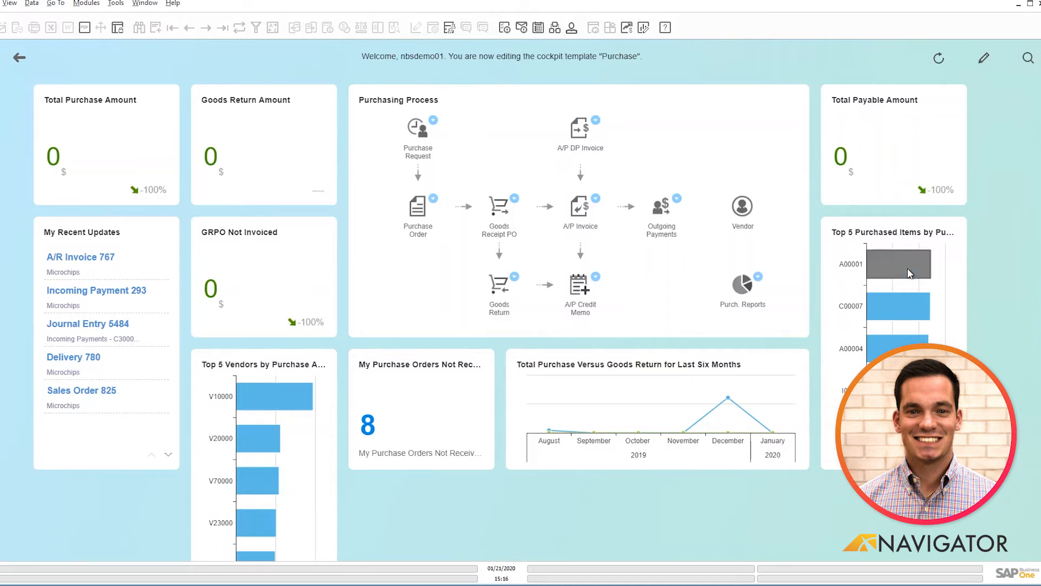
pyautogui.moveTo(900, 263)
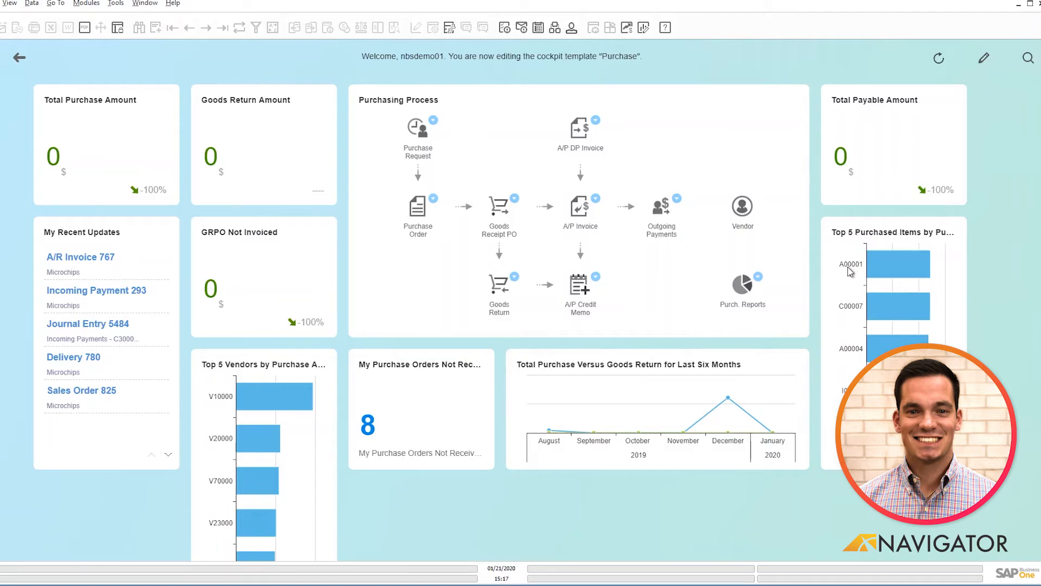
pyautogui.moveTo(653, 402)
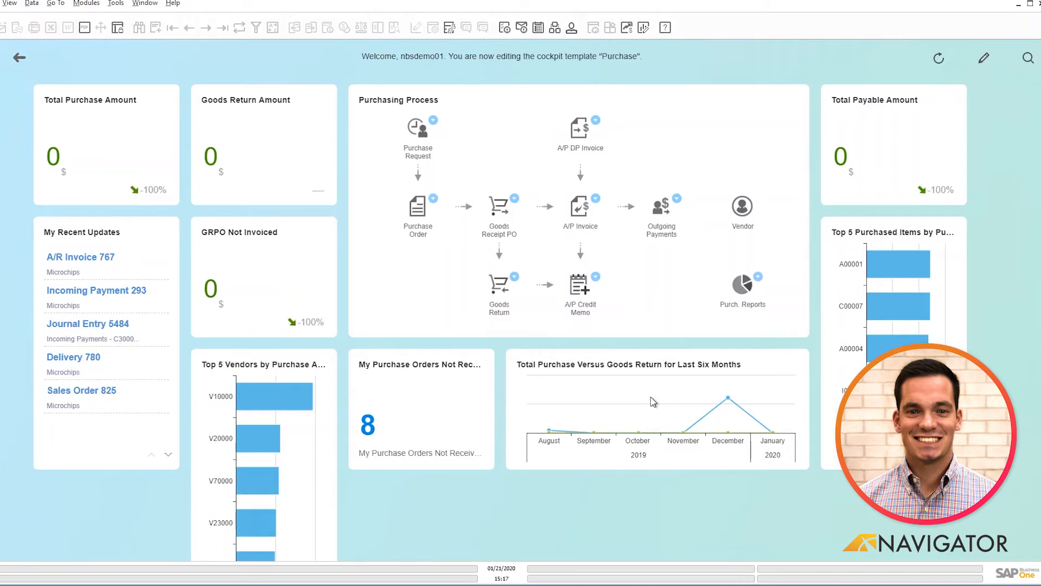
pyautogui.moveTo(154, 278)
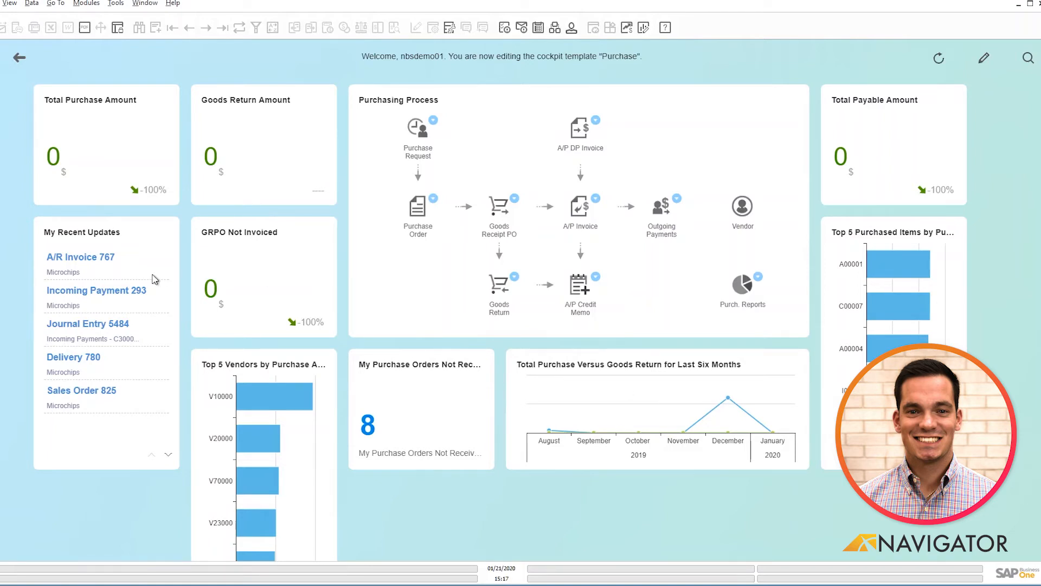
pyautogui.moveTo(112, 282)
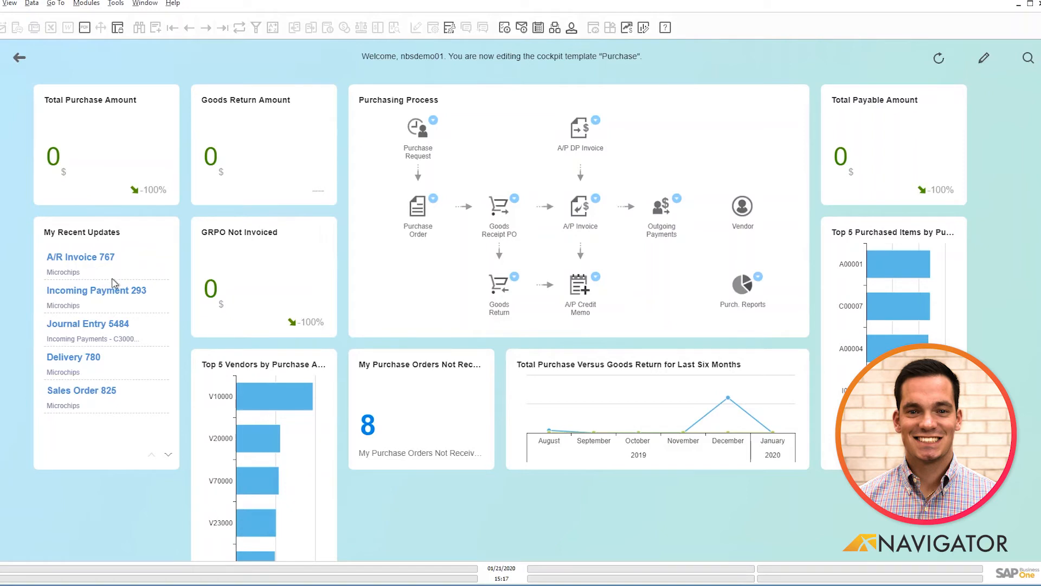
pyautogui.moveTo(84, 261)
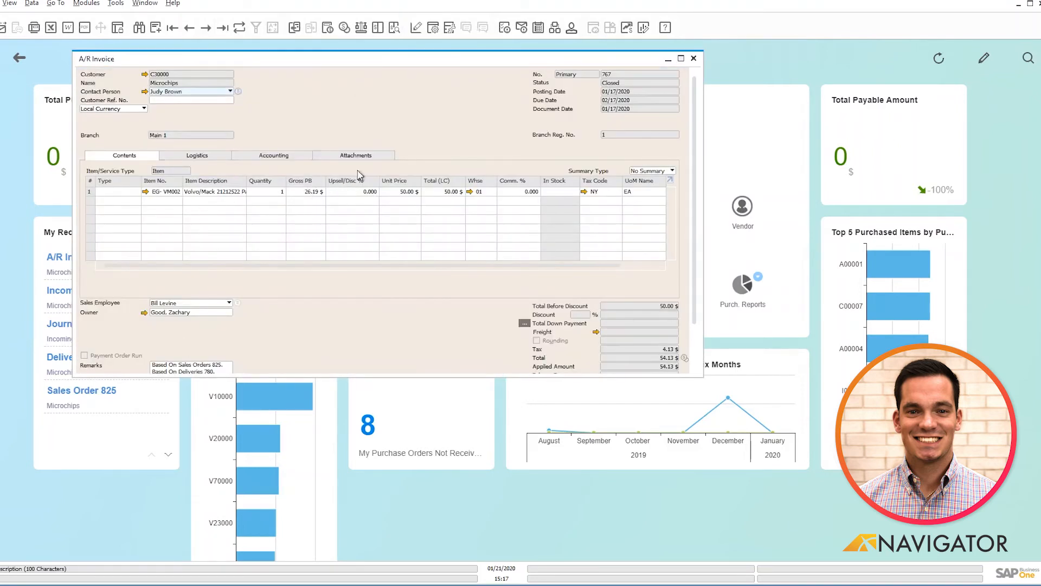
pyautogui.click(693, 58)
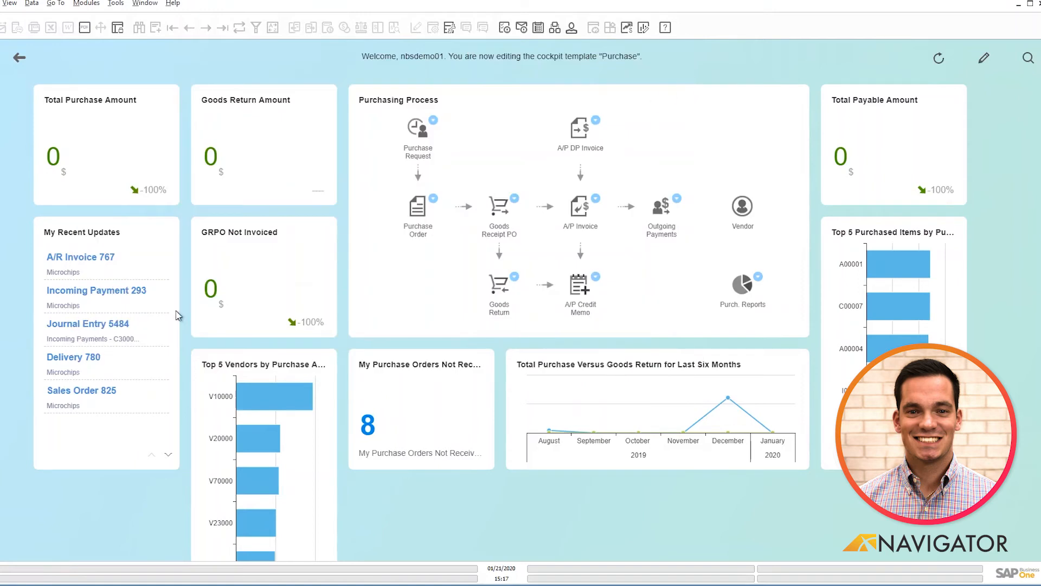
pyautogui.moveTo(395, 263)
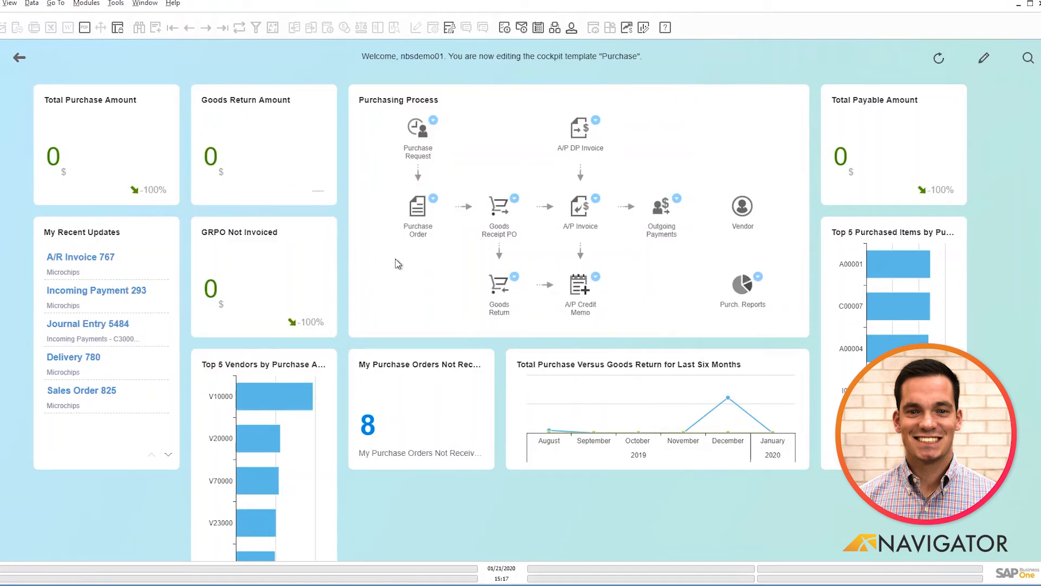